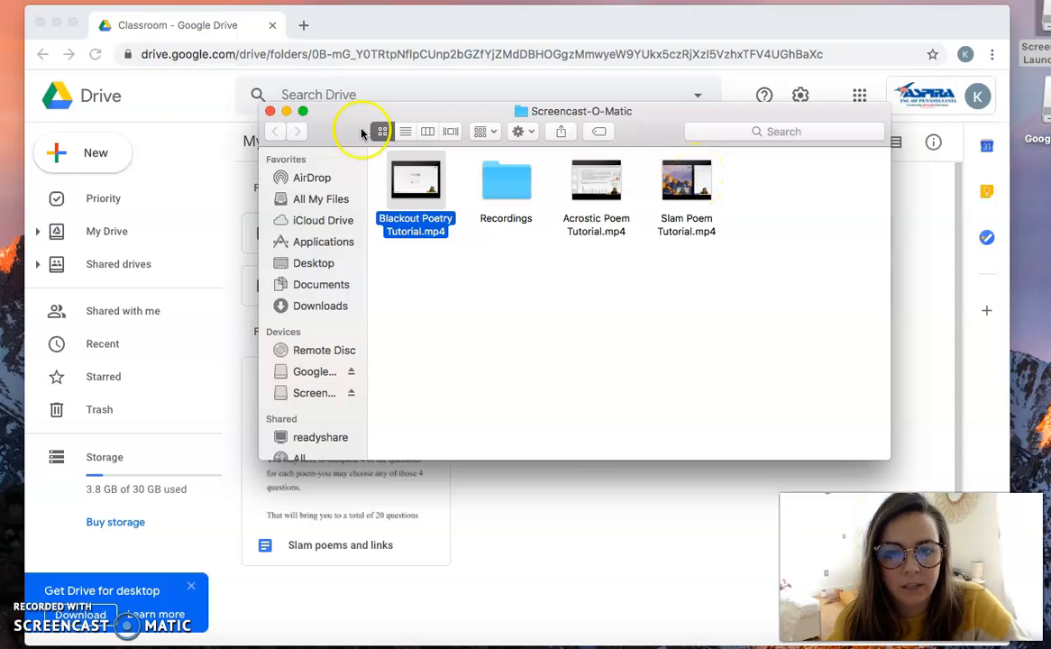
Close the Screencast-O-Matic recordings window to return to the Classroom folder in Drive.
{"action": "left_click", "coordinate": [268, 112]}
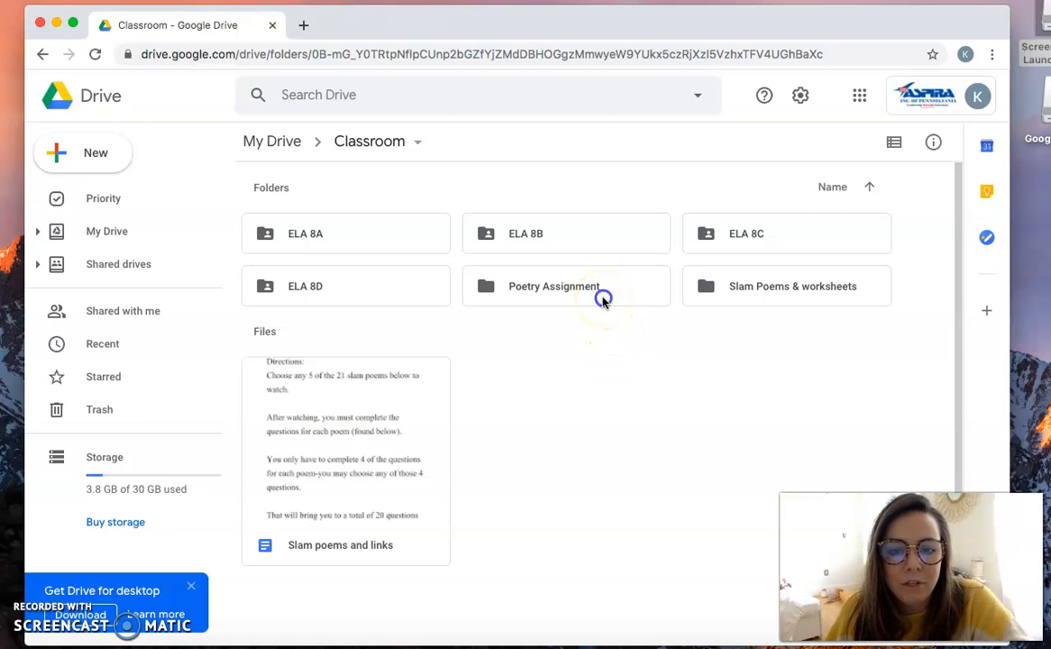
Open the Poetry Assignment folder to reveal Acrostic, Blackout and Slam Poetry subfolders.
{"action": "double_click", "coordinate": [554, 285]}
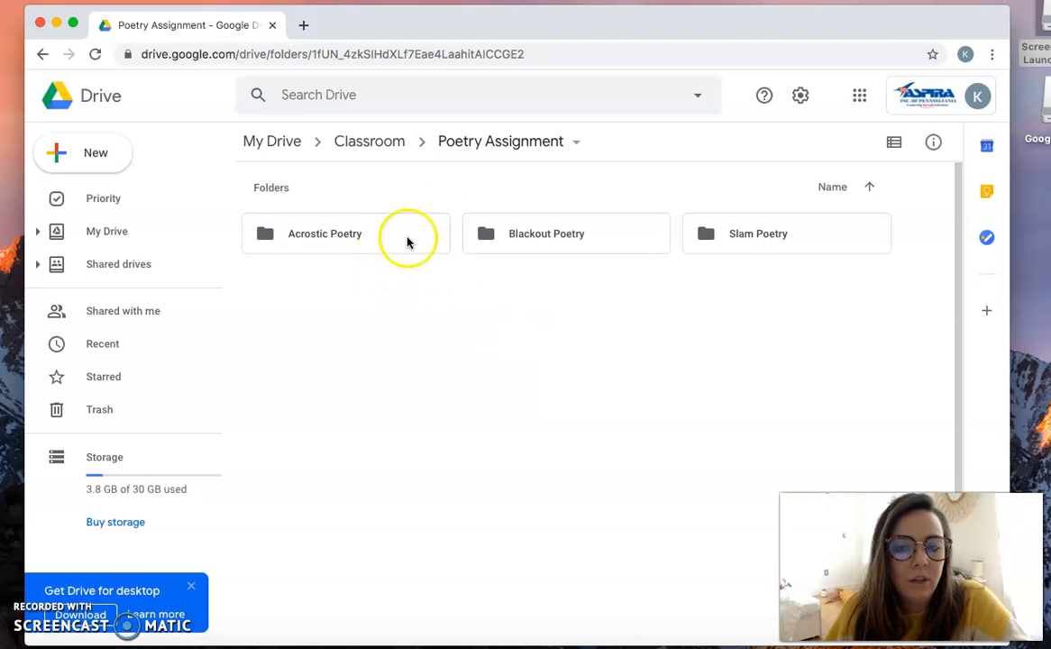
{"action": "mouse_move", "coordinate": [757, 233]}
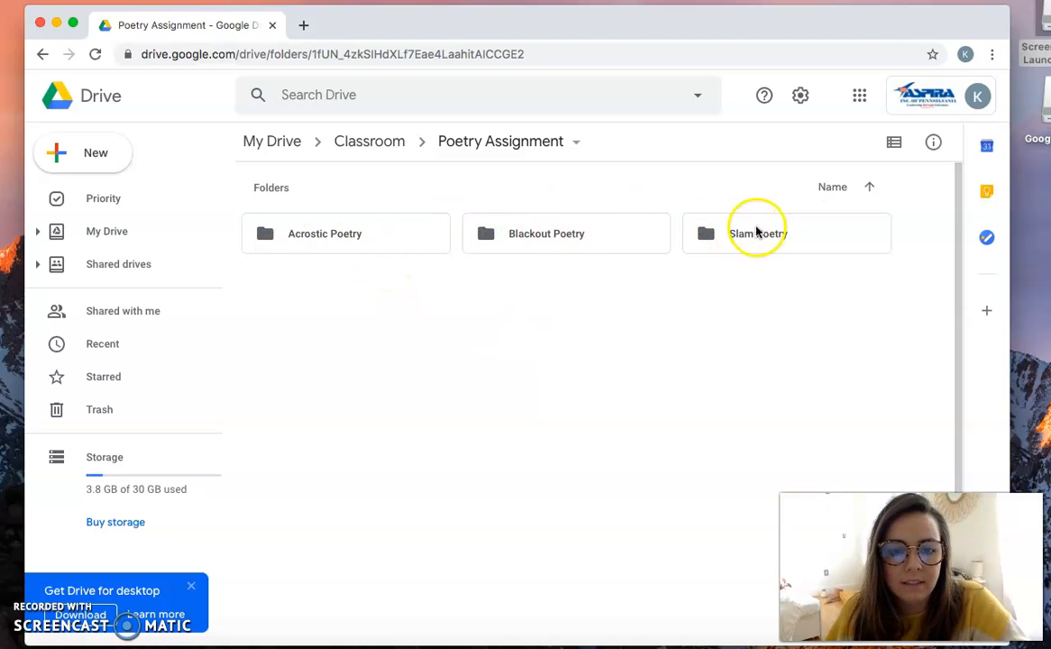
{"action": "double_click", "coordinate": [324, 234]}
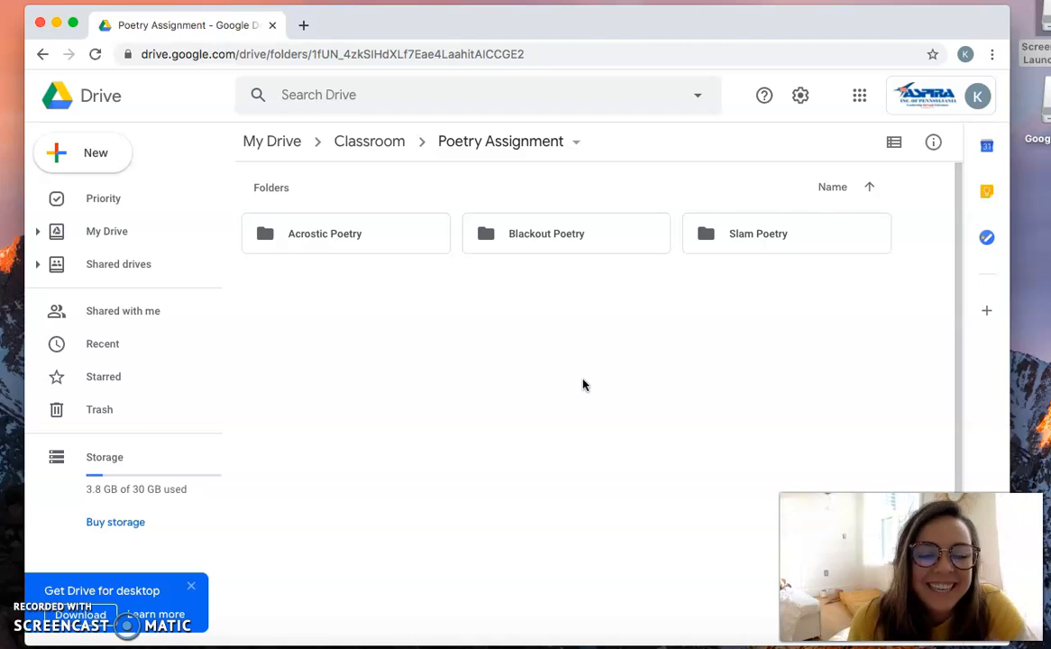
{"action": "mouse_move", "coordinate": [418, 530]}
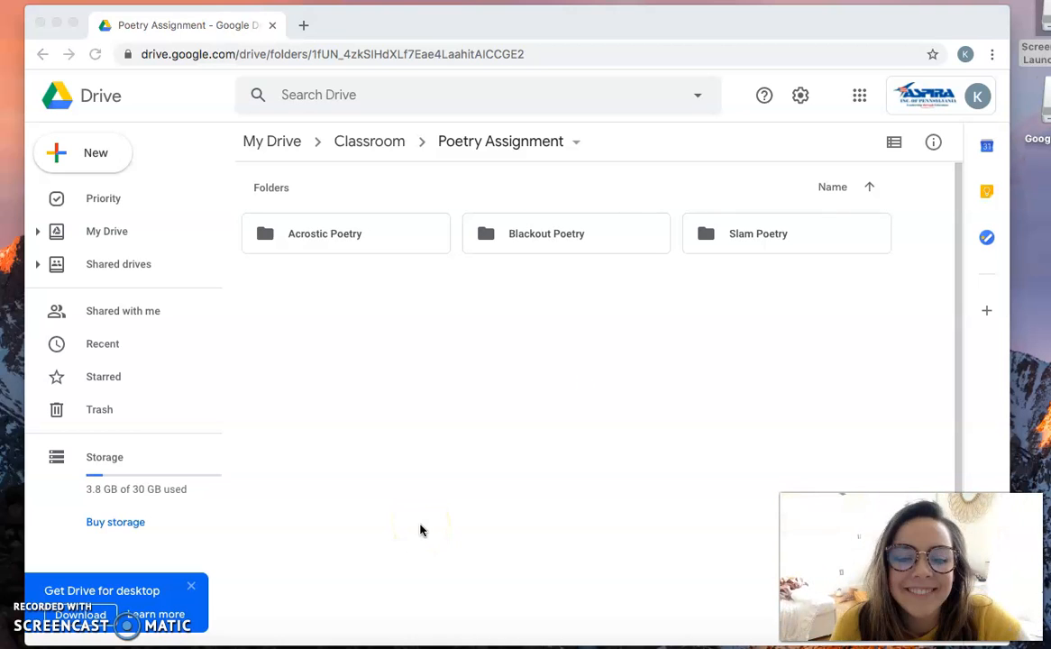